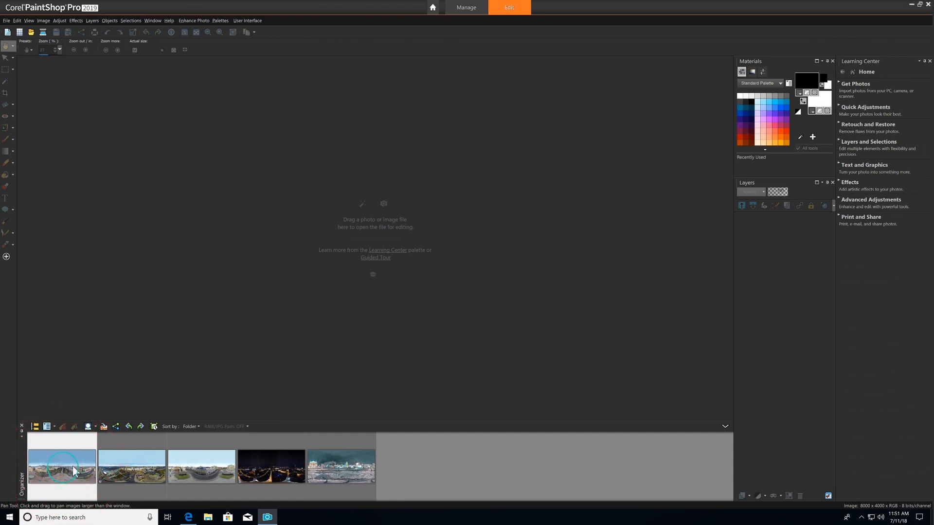
# Open the street-scene 360° photo from the organizer in the 360° Photo editor.
pyautogui.doubleClick(62, 467)
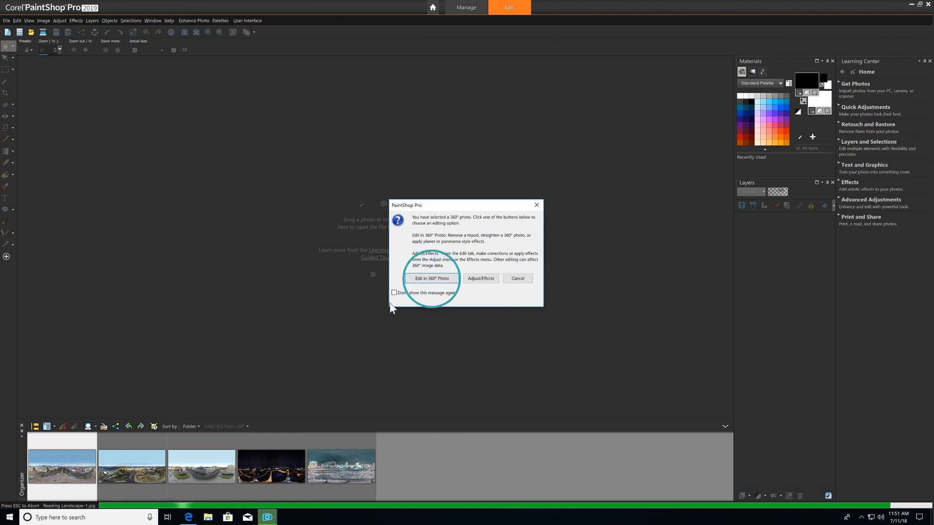
pyautogui.click(431, 279)
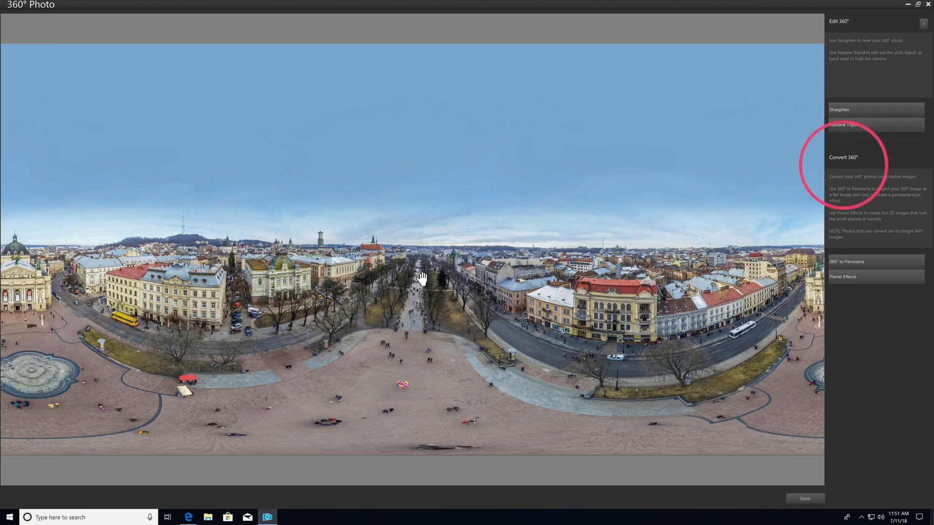
pyautogui.moveTo(648, 284)
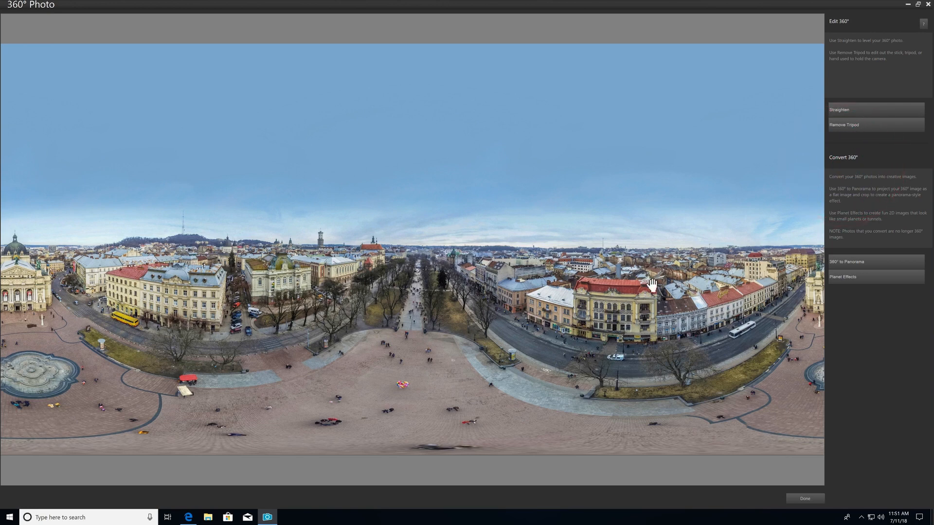
# Apply Planet Effects, compare Rabbit hole, and settle on the Tiny planet effect.
pyautogui.click(842, 276)
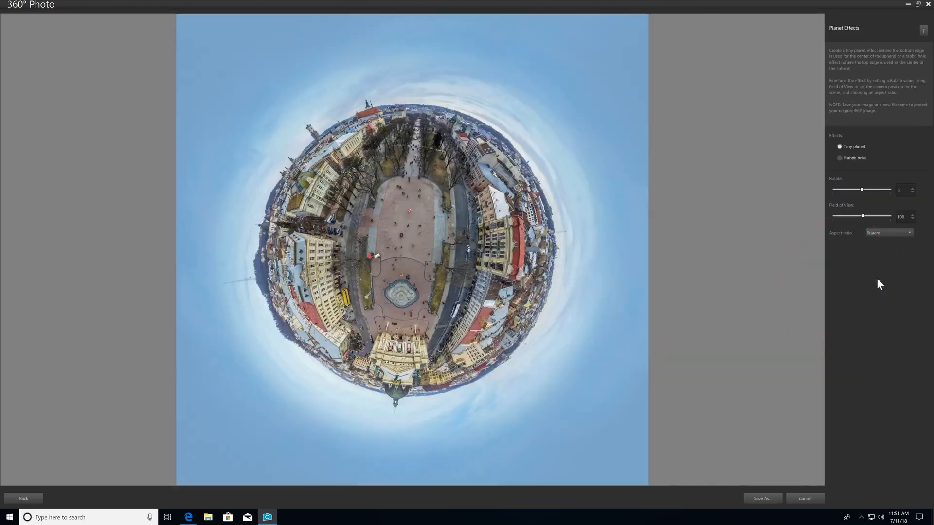
pyautogui.moveTo(875, 325)
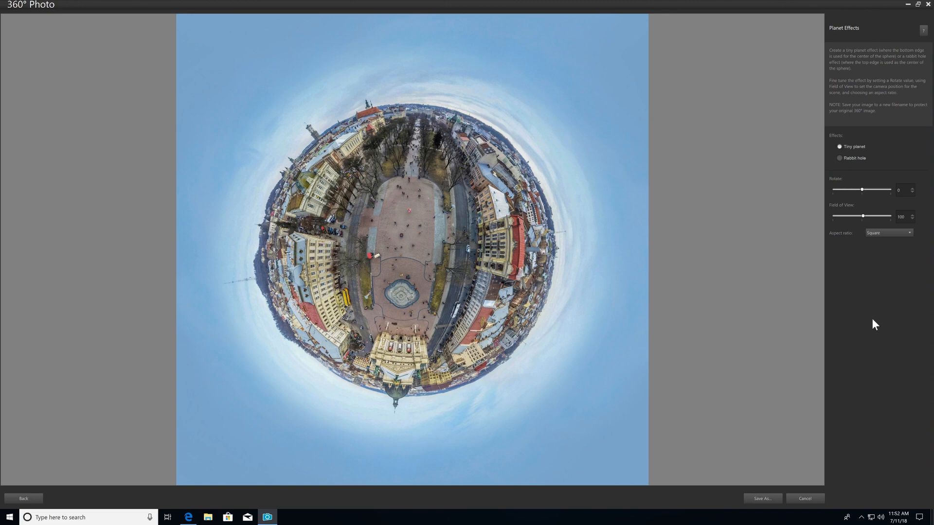
pyautogui.moveTo(900, 185)
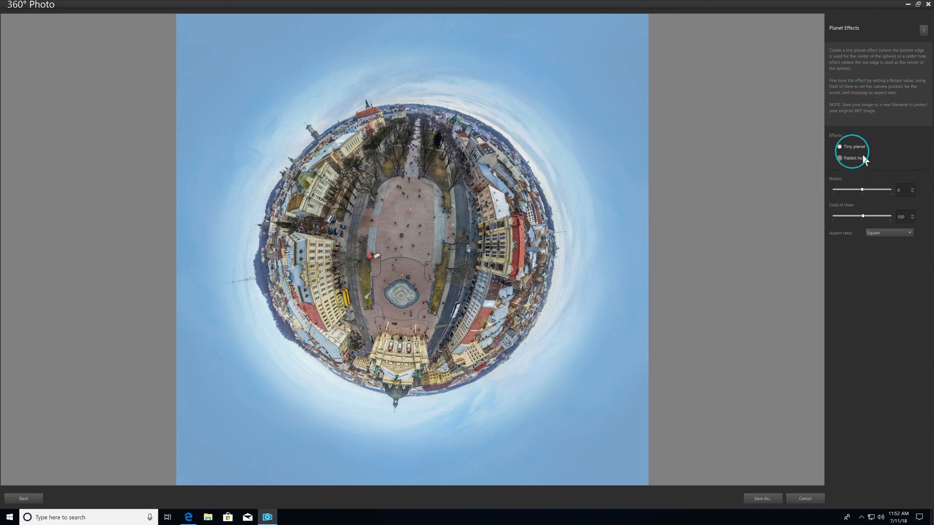
pyautogui.click(839, 157)
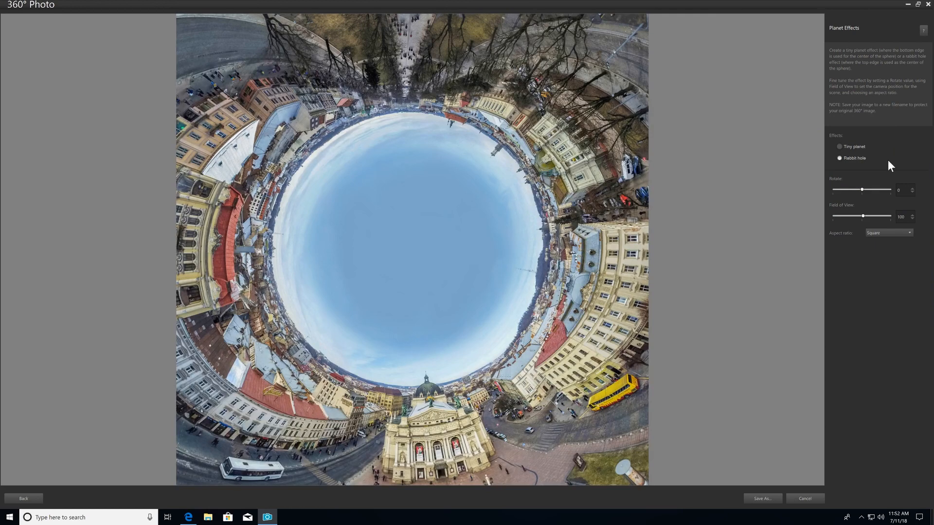
pyautogui.click(839, 147)
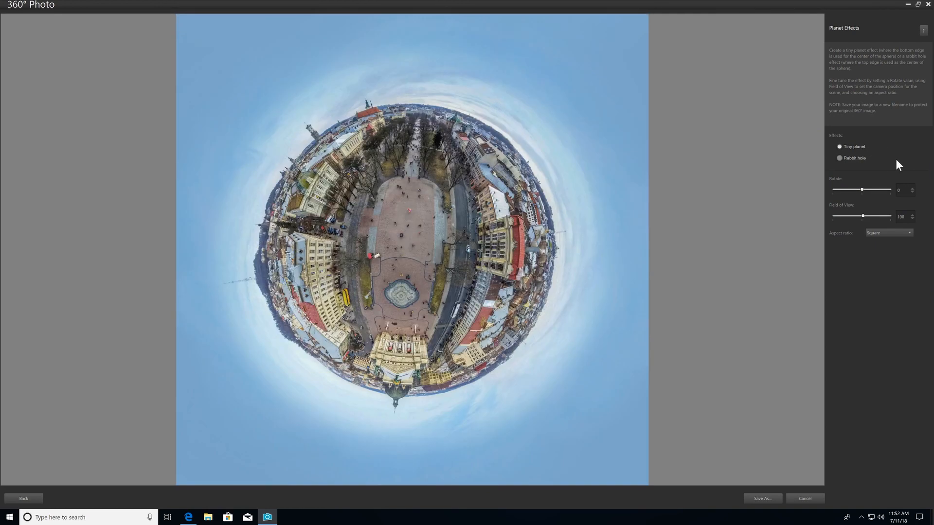
# Rotate the planet to 175 with the dome on top, set Field of View 83 and a 16:9 ratio.
pyautogui.moveTo(861, 190); pyautogui.dragTo(866, 190)
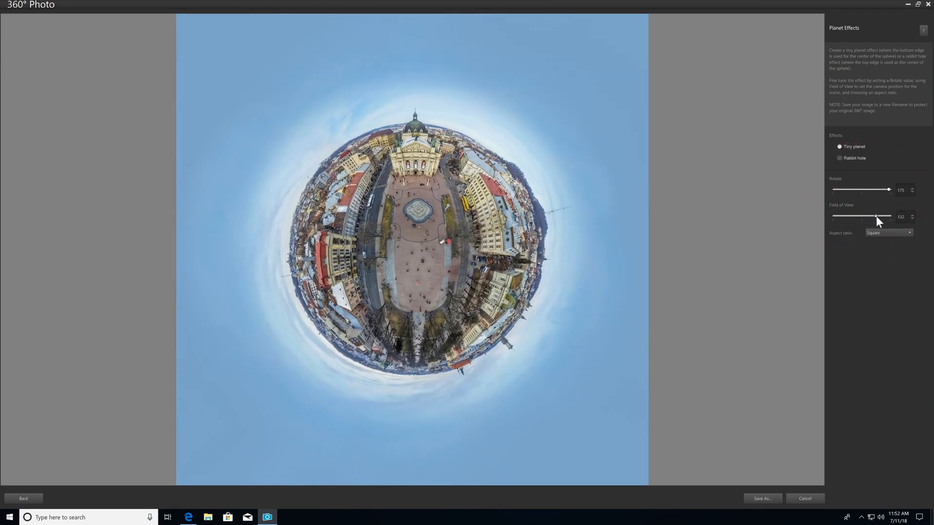
pyautogui.moveTo(875, 216); pyautogui.dragTo(856, 216)
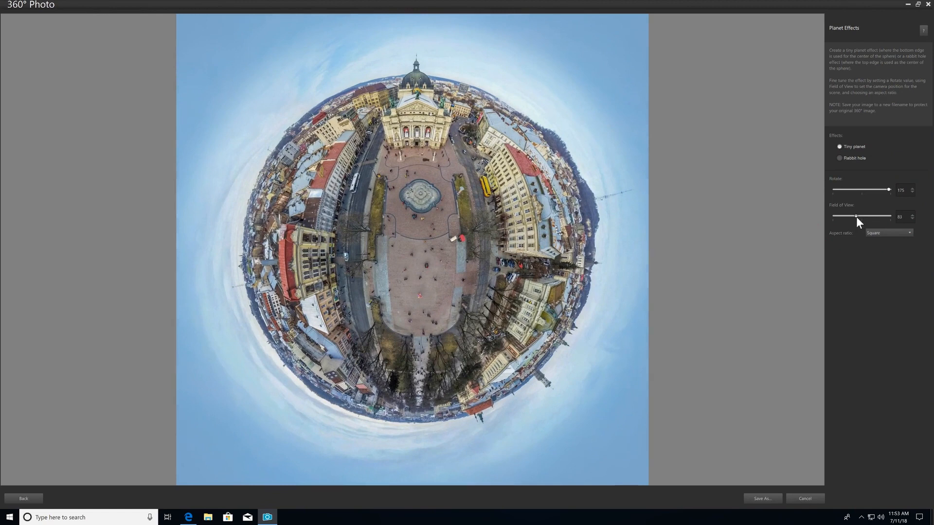
pyautogui.click(888, 232)
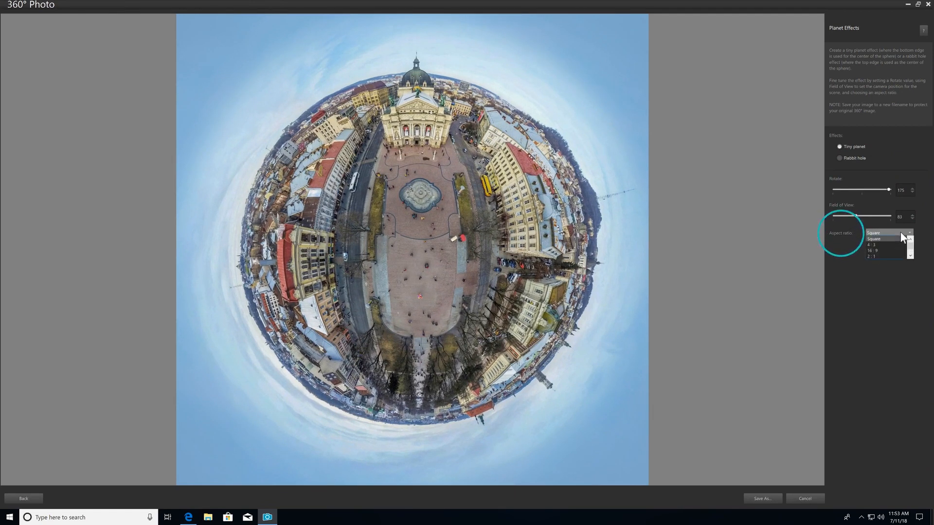
pyautogui.click(876, 251)
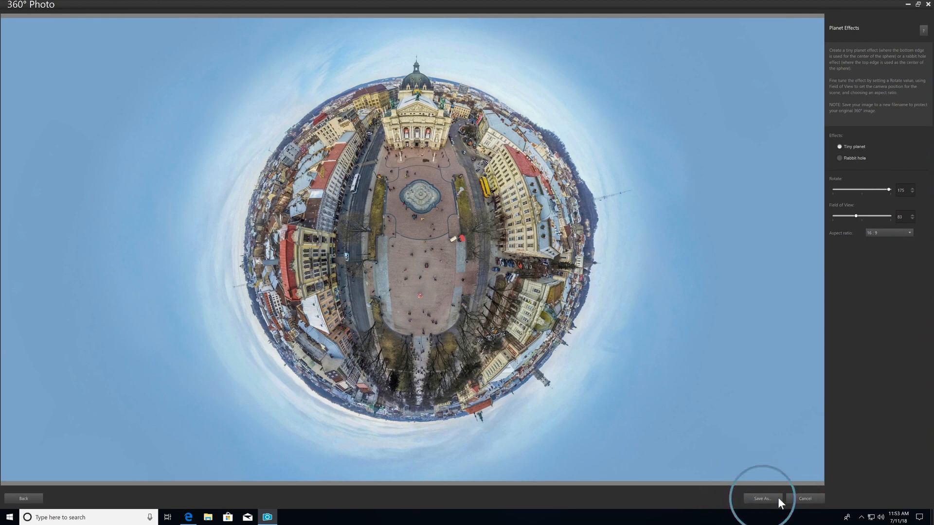
# Save the tiny planet as JPEG 'PLAZA_tiny' in 360 Photos and return to the 360° options.
pyautogui.click(762, 498)
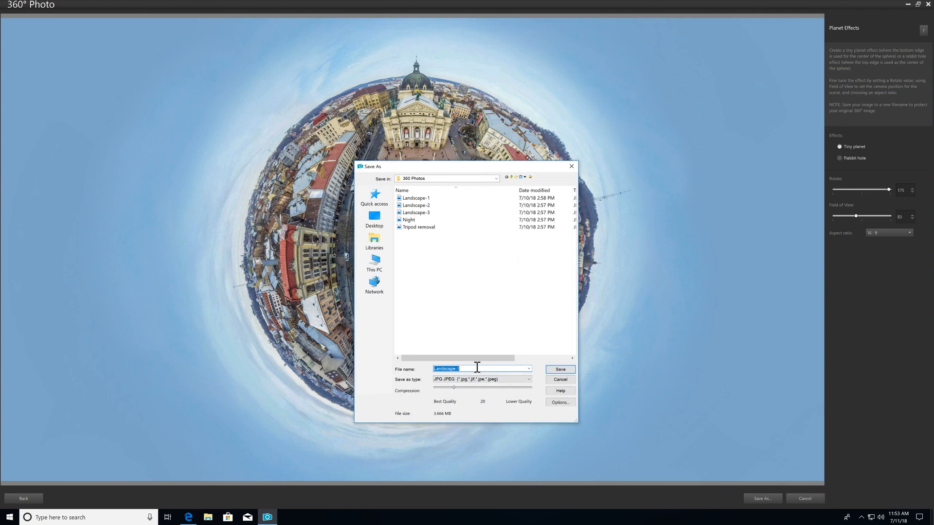
pyautogui.write('PLAZA_tiny')
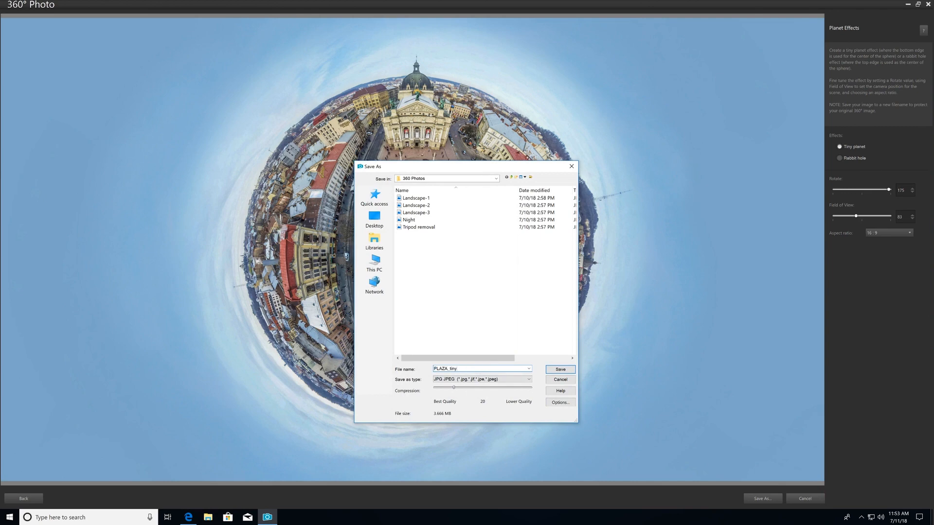
pyautogui.click(558, 370)
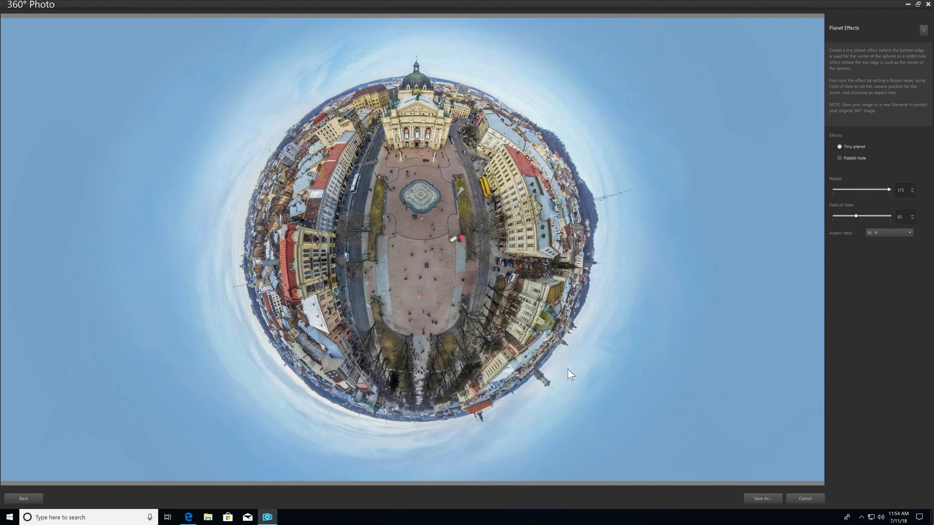
pyautogui.click(23, 498)
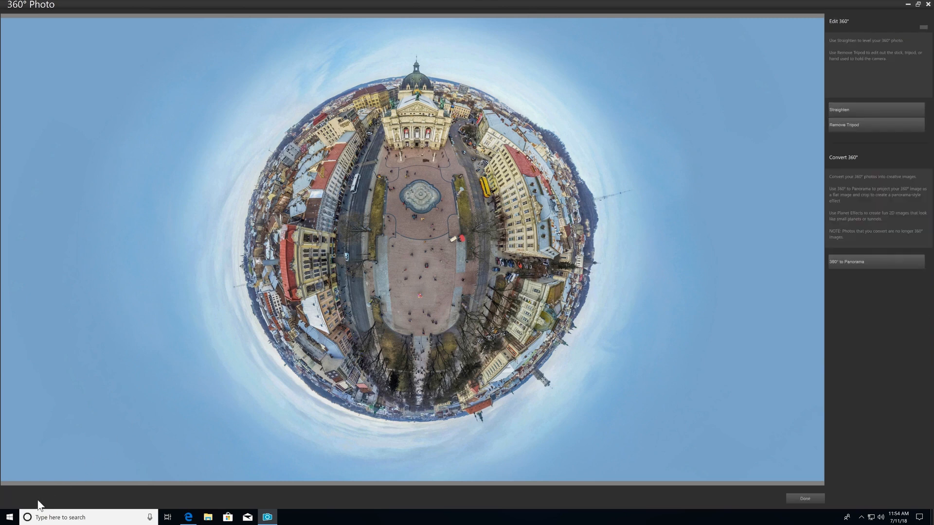
# Convert the night city photo to an equirectangular panorama and shift it horizontally to recentre the city.
pyautogui.click(848, 262)
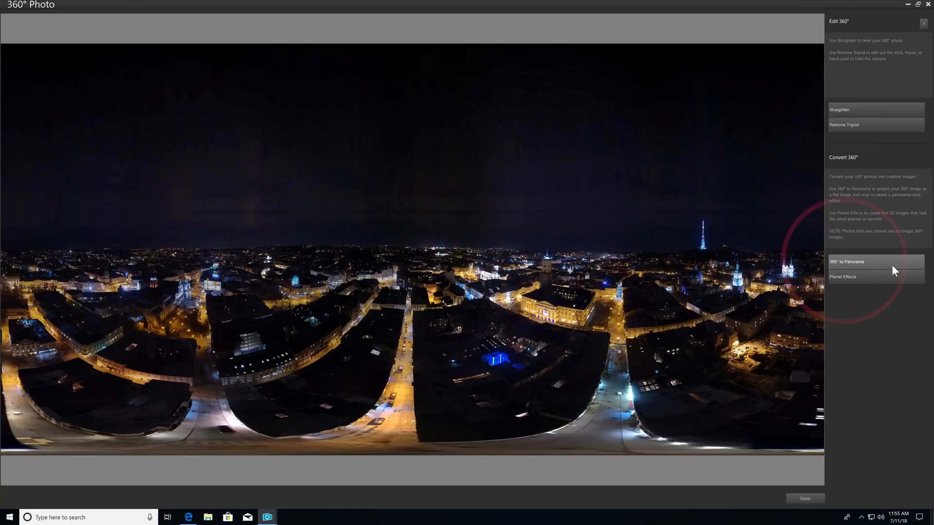
pyautogui.click(846, 261)
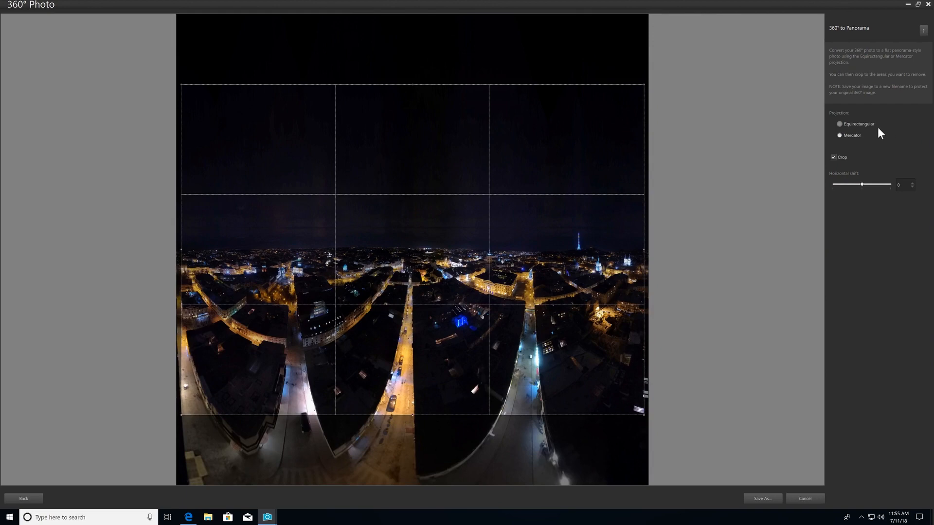
pyautogui.moveTo(862, 185); pyautogui.dragTo(868, 185)
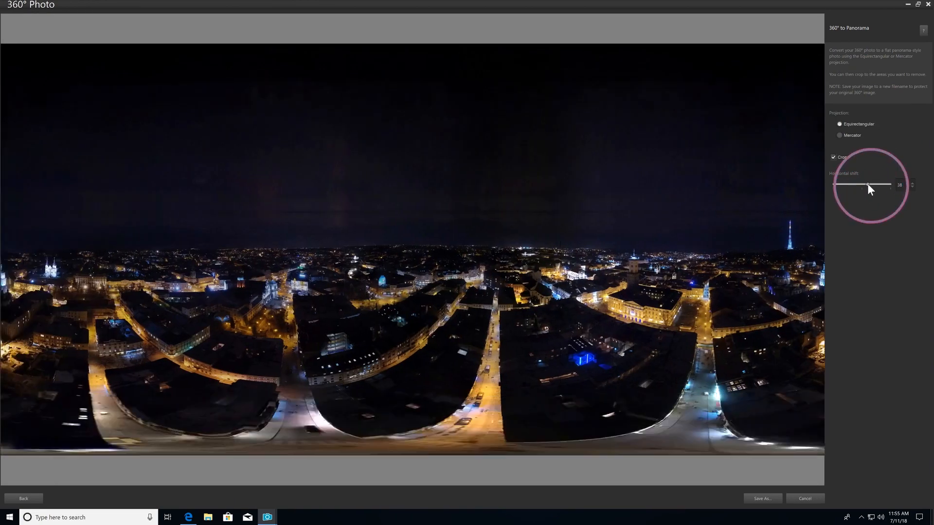
pyautogui.moveTo(866, 185); pyautogui.dragTo(836, 185)
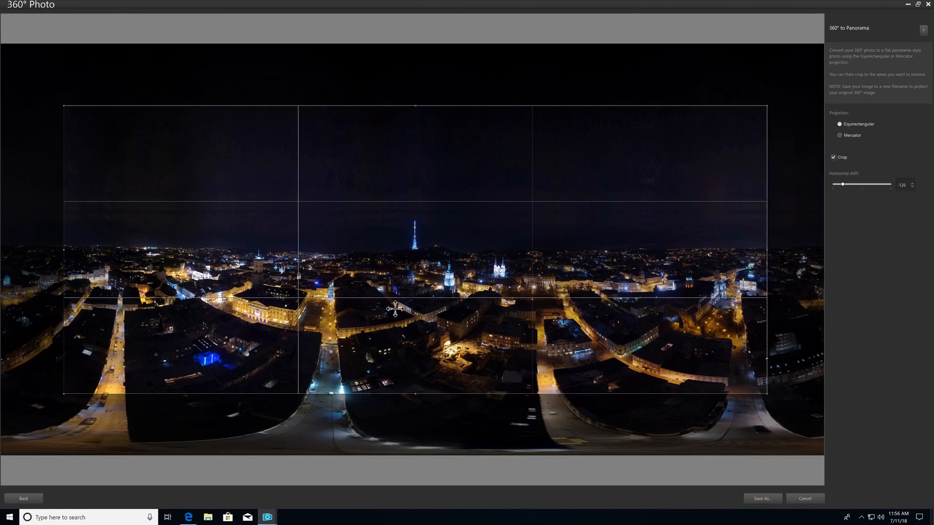
# Move the crop box over the lit streets and save the panorama as JPEG 'CITYNIGHT_panorama'.
pyautogui.moveTo(395, 309); pyautogui.dragTo(511, 296)
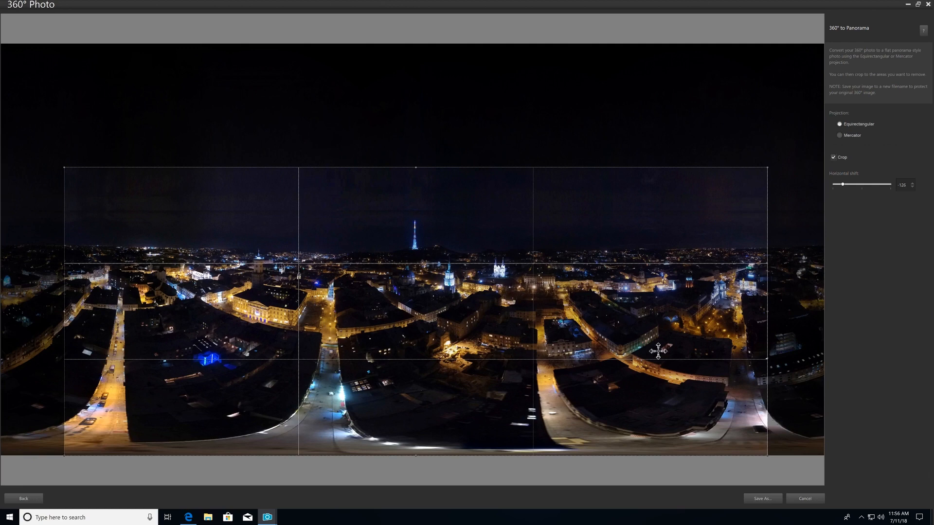
pyautogui.click(763, 498)
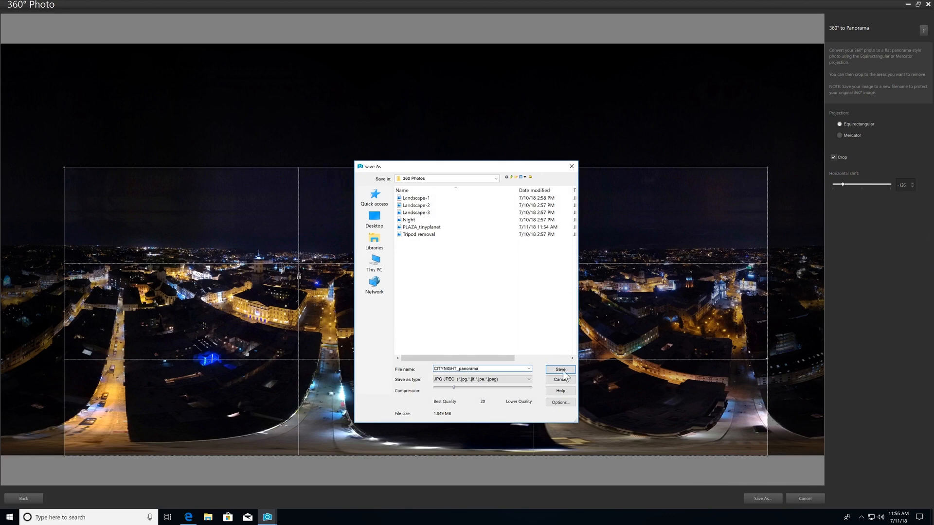
pyautogui.click(559, 379)
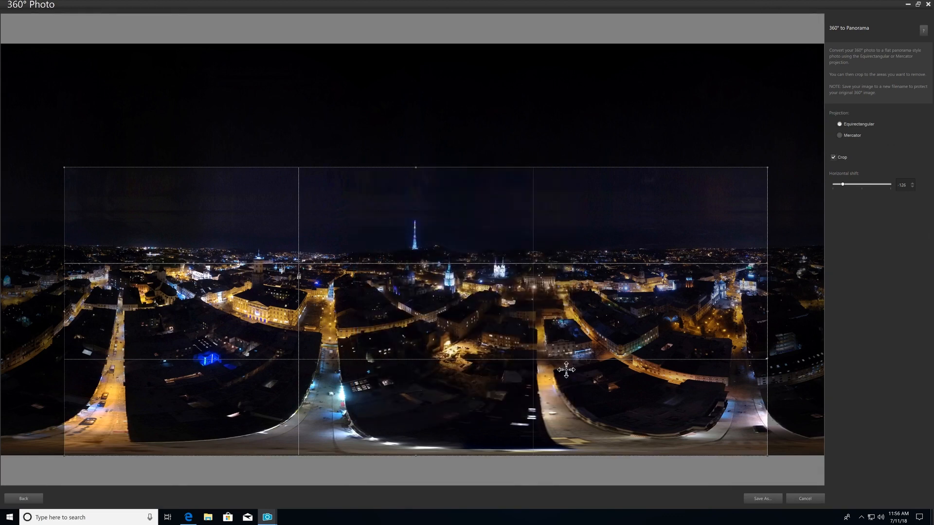